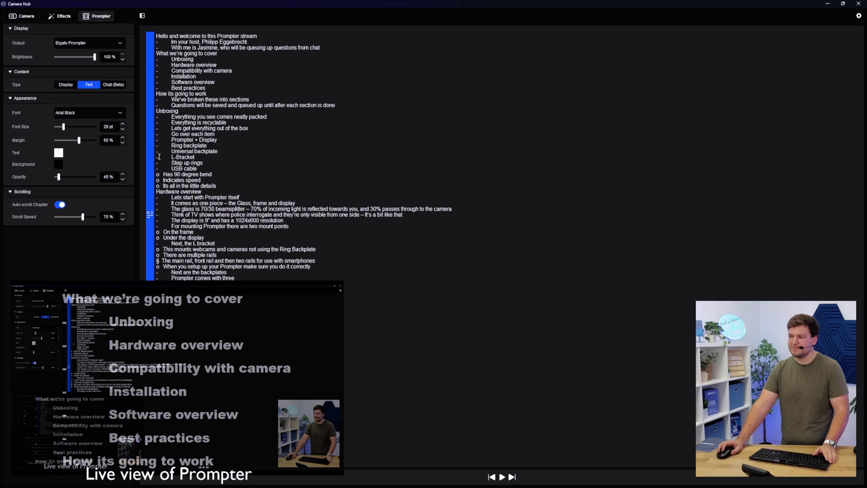
- Set the Prompter content type to Text so the written stream script is shown
left_click(65, 84)
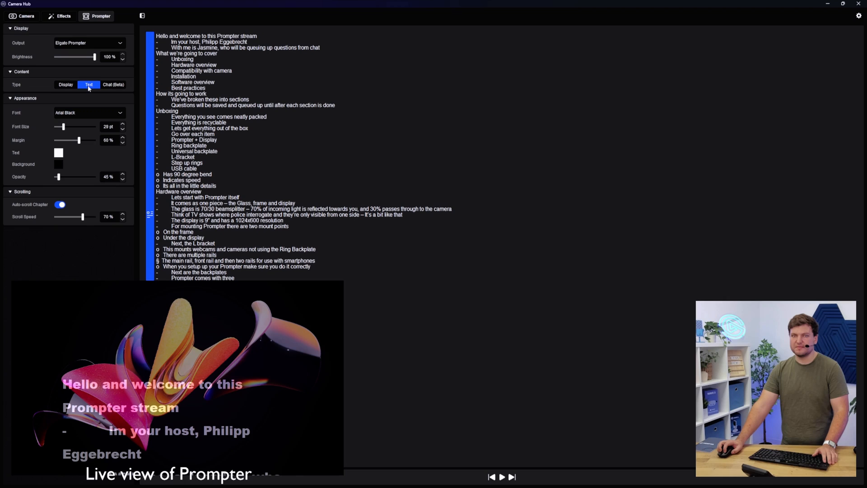
mouse_move(57, 178)
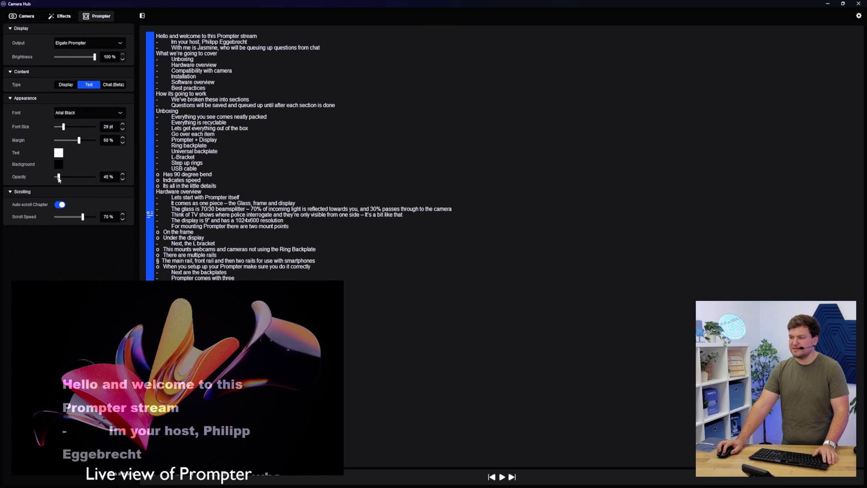
- Make the prompter background 100% opaque and set the script font size to 35 pt
left_click_drag(60, 176, 94, 177)
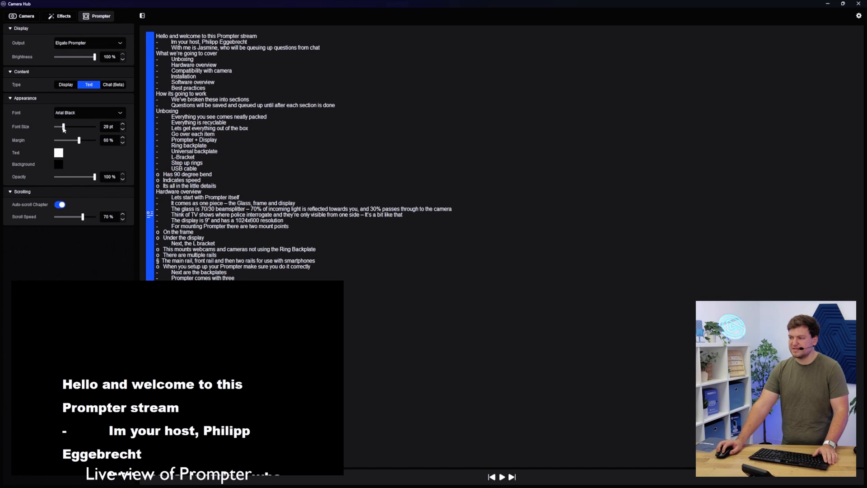
left_click_drag(62, 127, 73, 126)
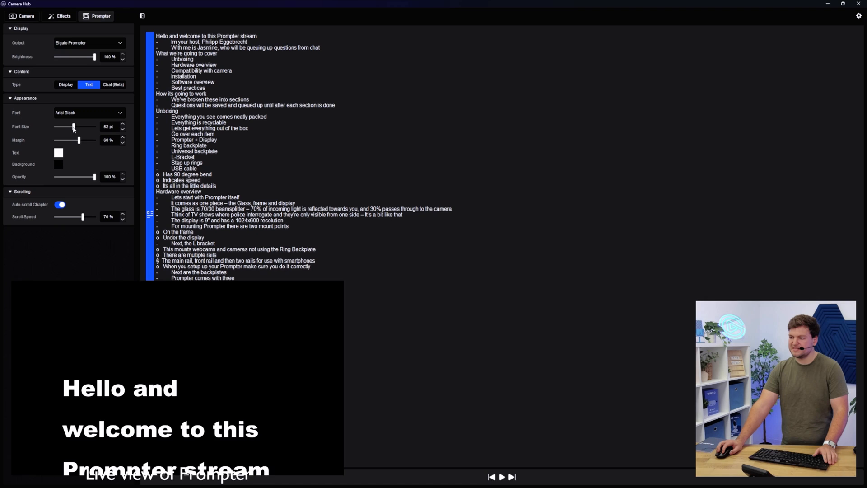
left_click_drag(73, 127, 66, 127)
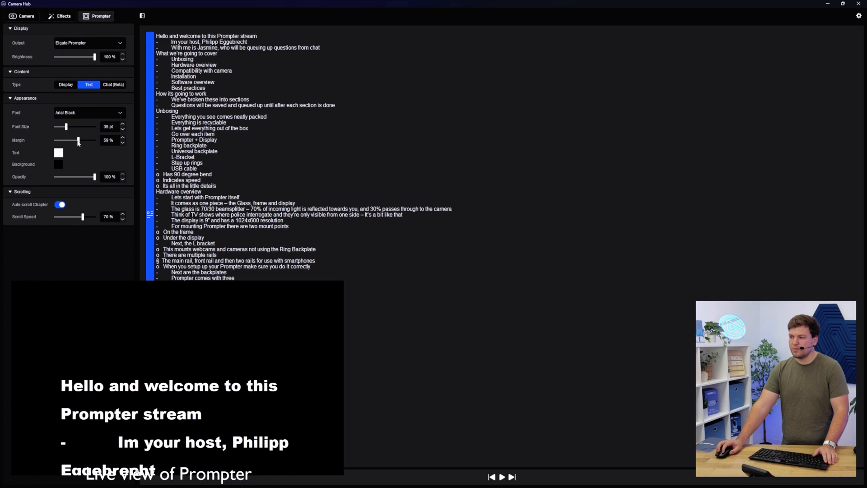
- Adjust the prompter margin slider until it reads 97%
left_click_drag(78, 140, 94, 140)
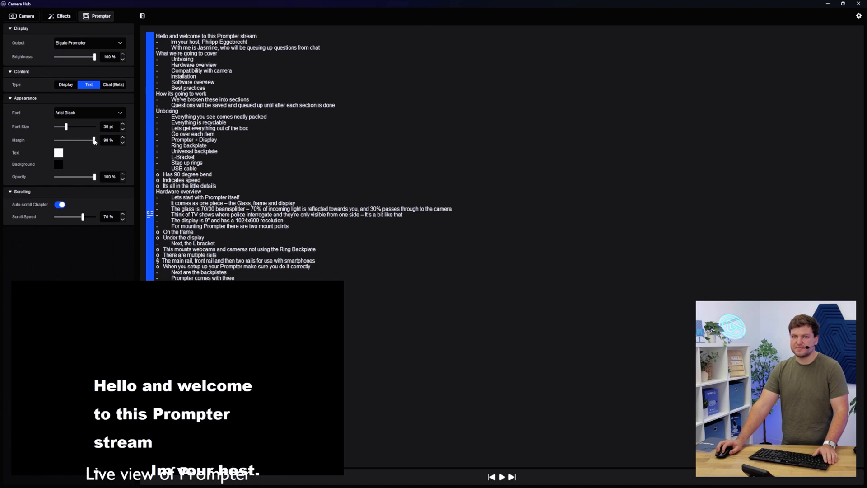
left_click_drag(94, 140, 85, 140)
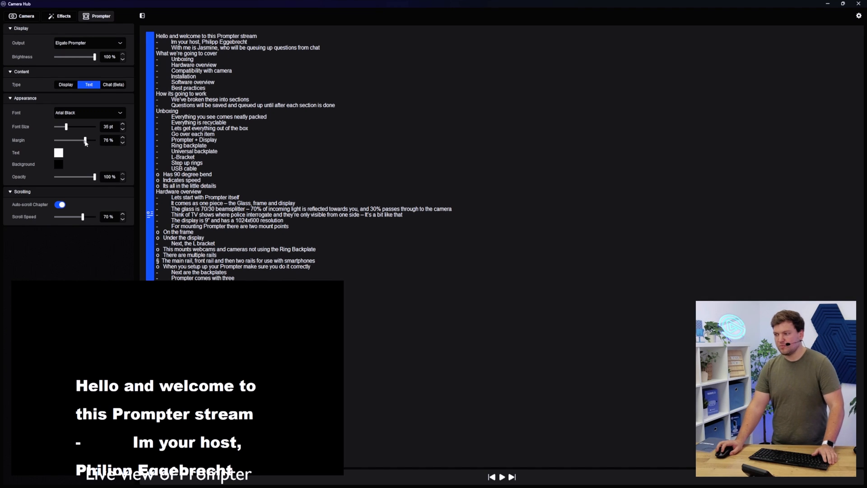
left_click_drag(84, 140, 88, 140)
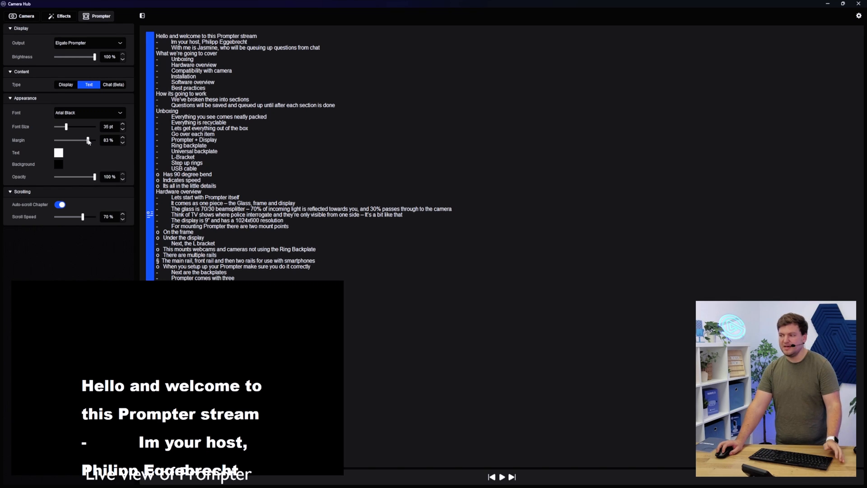
left_click_drag(87, 140, 93, 140)
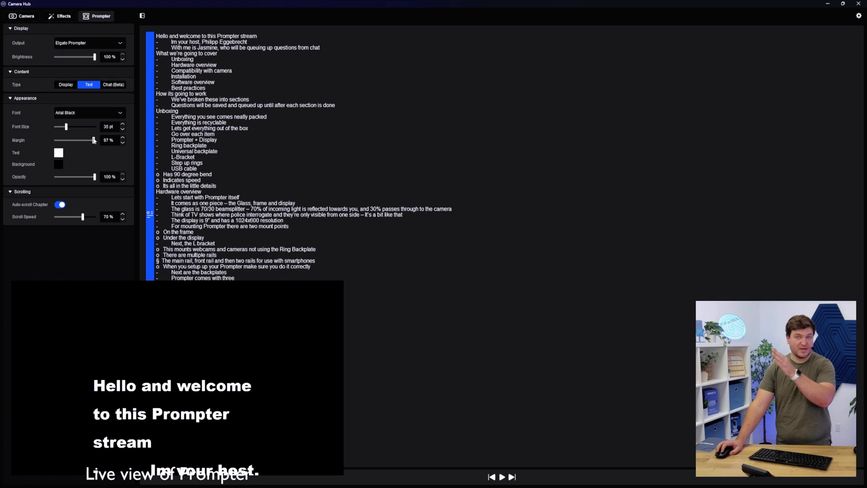
left_click(59, 153)
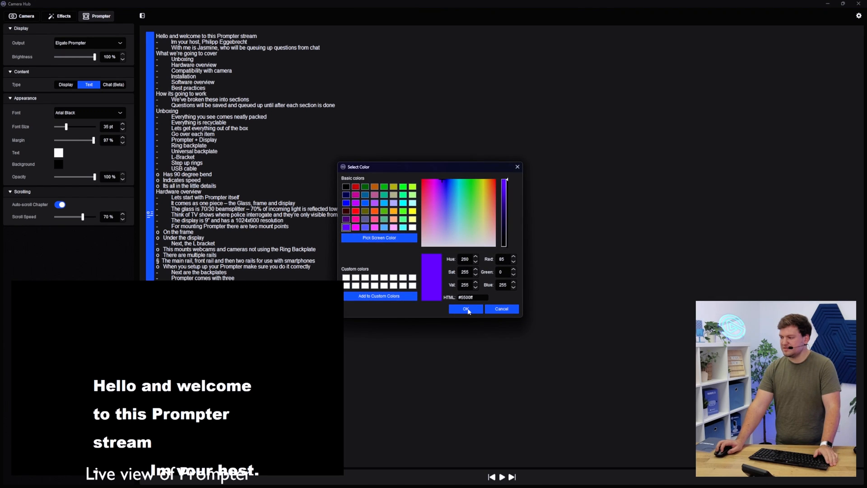
left_click(465, 309)
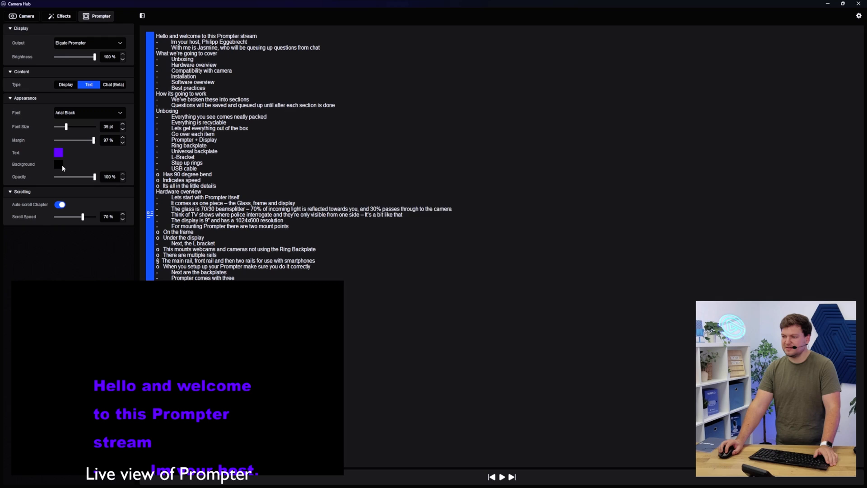
left_click(58, 164)
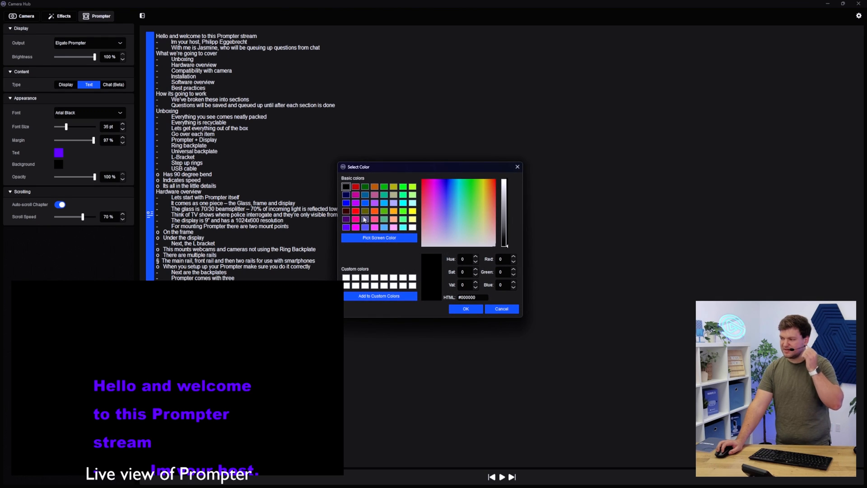
left_click(464, 308)
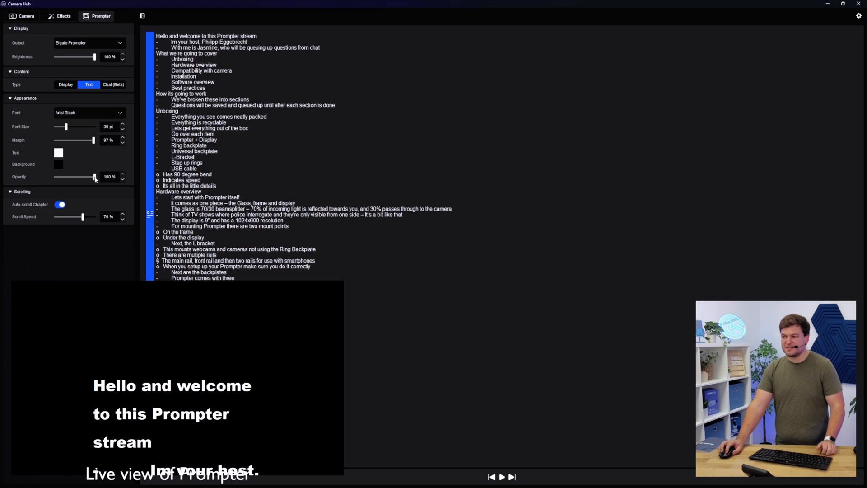
- Lower the prompter background opacity to 40% so the wallpaper shows through
left_click_drag(94, 176, 66, 176)
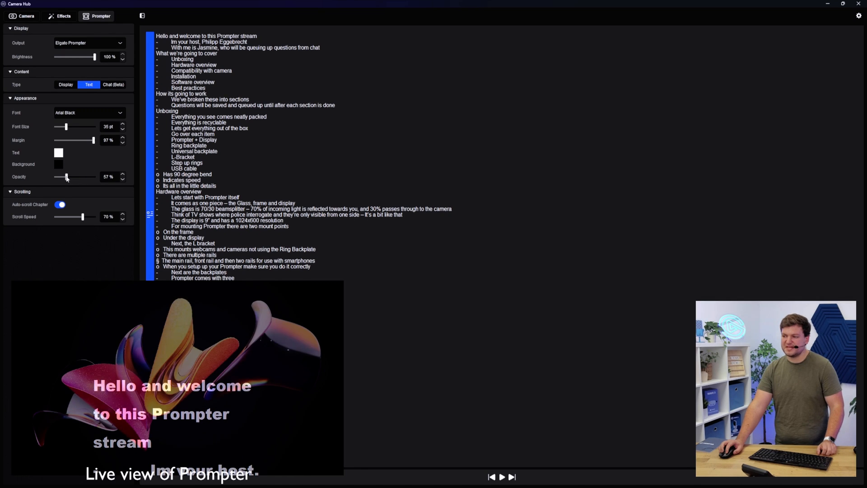
left_click_drag(66, 176, 55, 176)
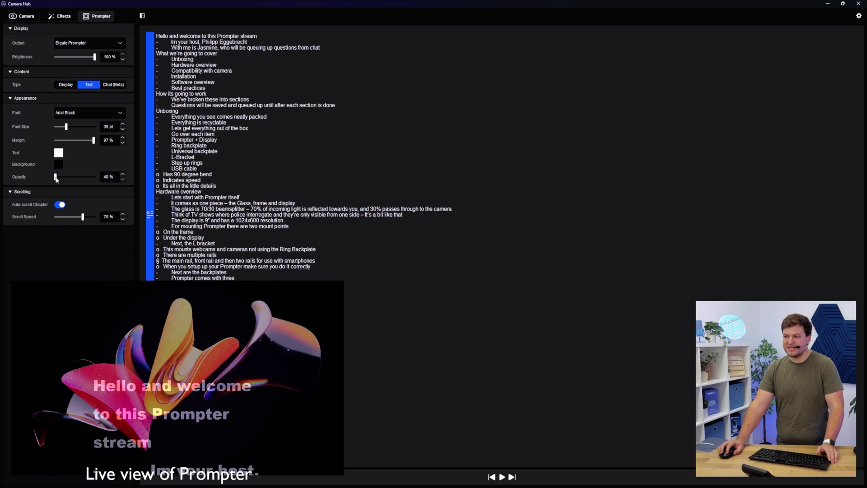
mouse_move(65, 177)
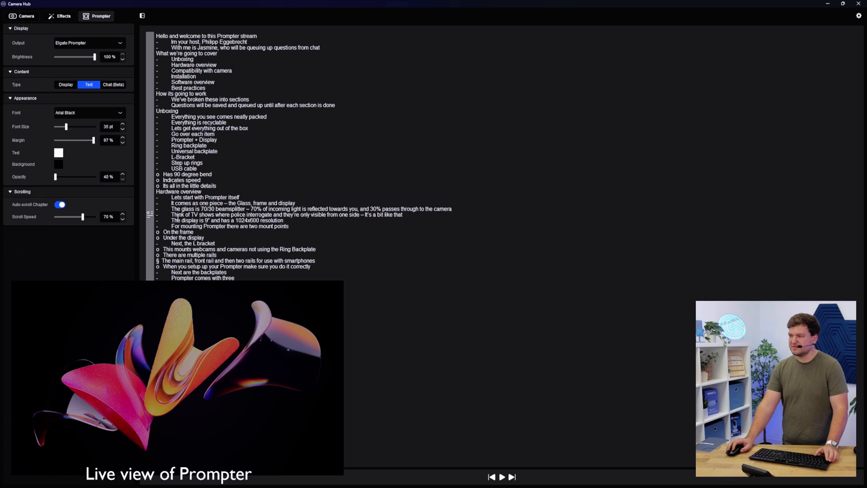
left_click(113, 85)
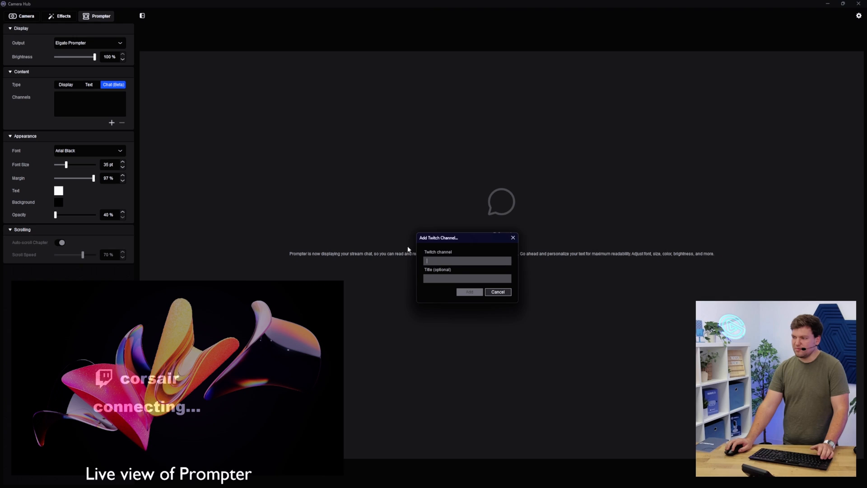
- Add 'Elgato' as a Twitch channel for the Prompter's live chat feed
type("Elgato")
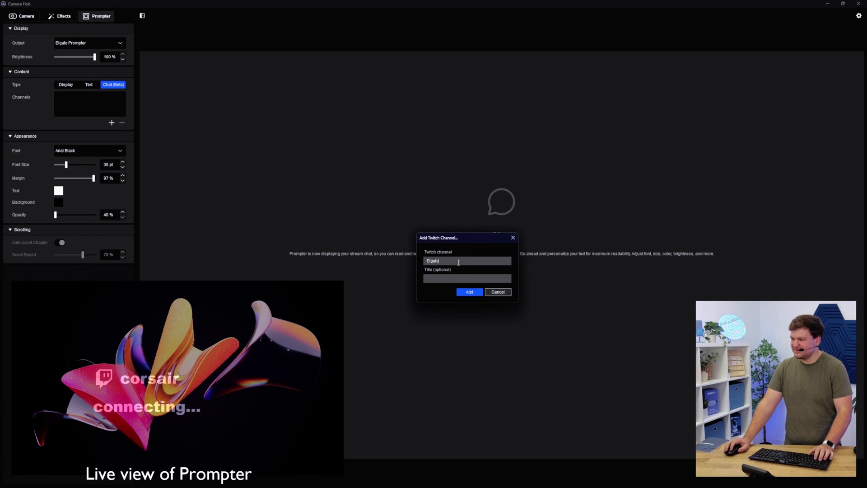
left_click(469, 292)
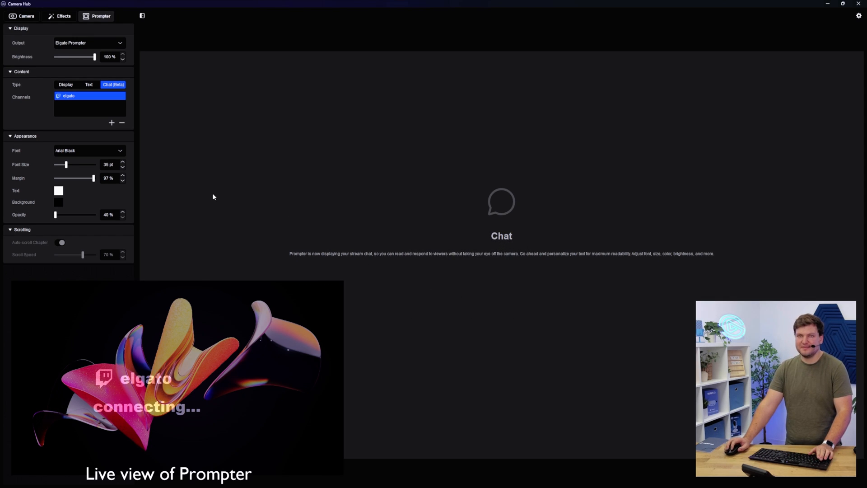
mouse_move(211, 187)
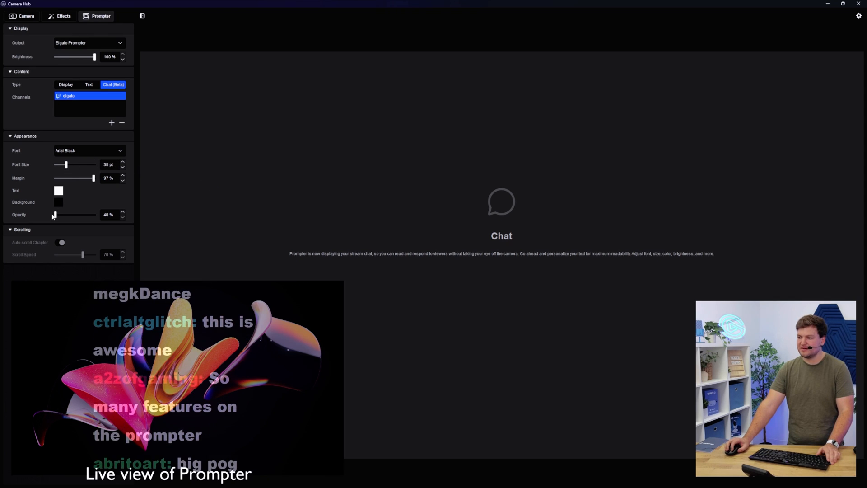
- Make the chat background 100% opaque and narrow the margin to 34%
left_click_drag(54, 215, 94, 215)
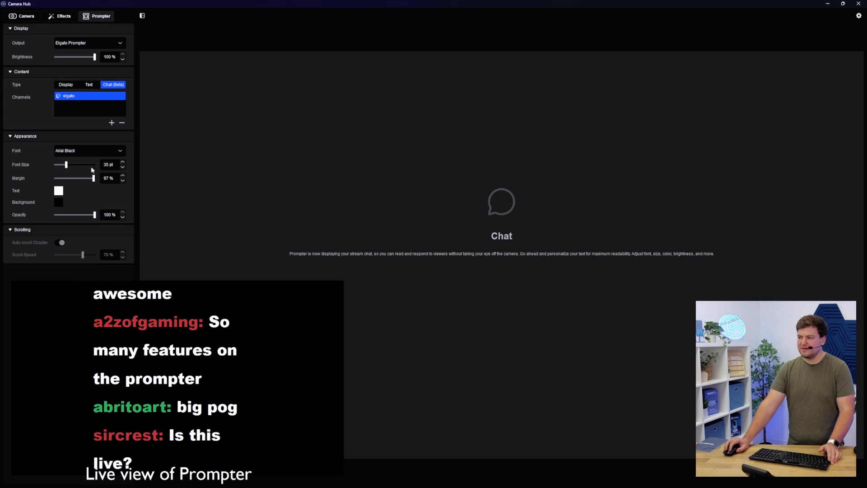
left_click_drag(93, 178, 72, 178)
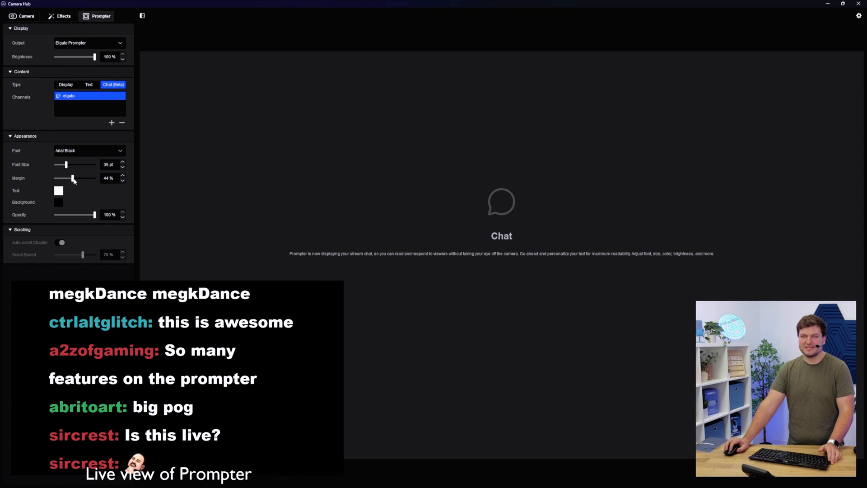
left_click_drag(73, 178, 69, 178)
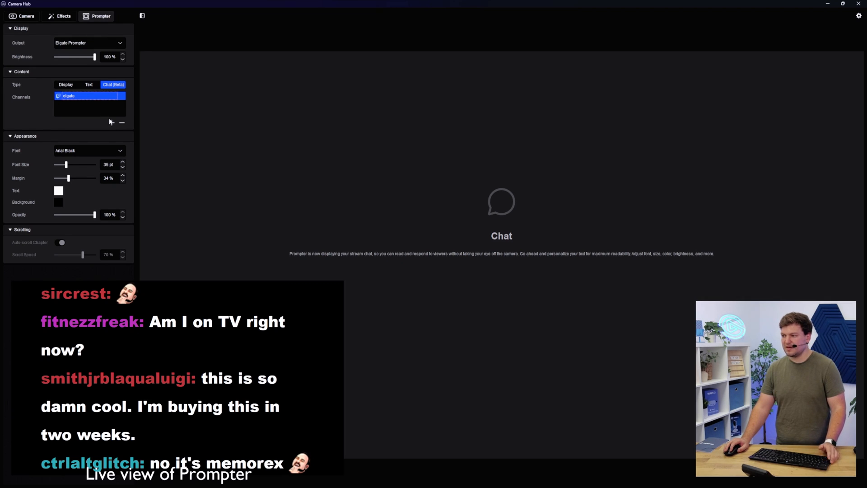
mouse_move(110, 123)
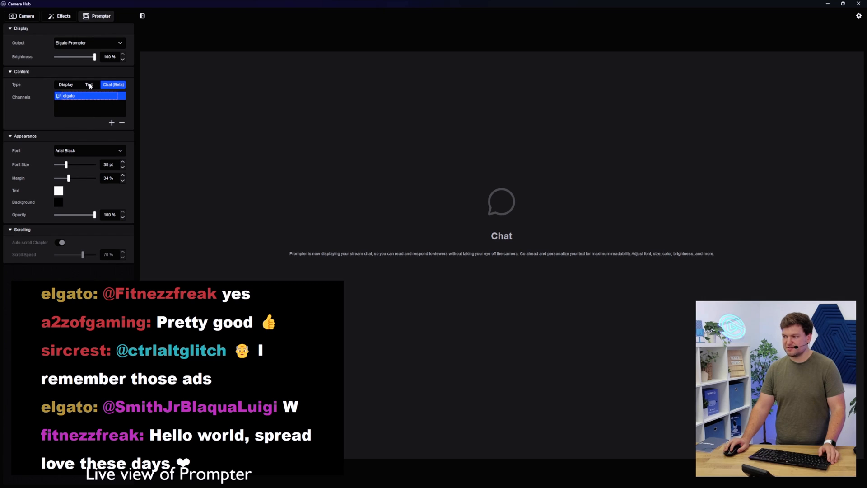
left_click(89, 85)
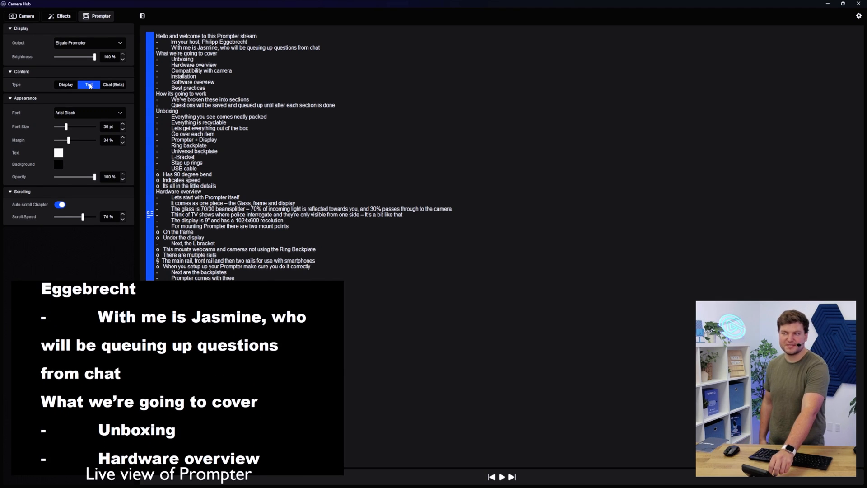
left_click(501, 476)
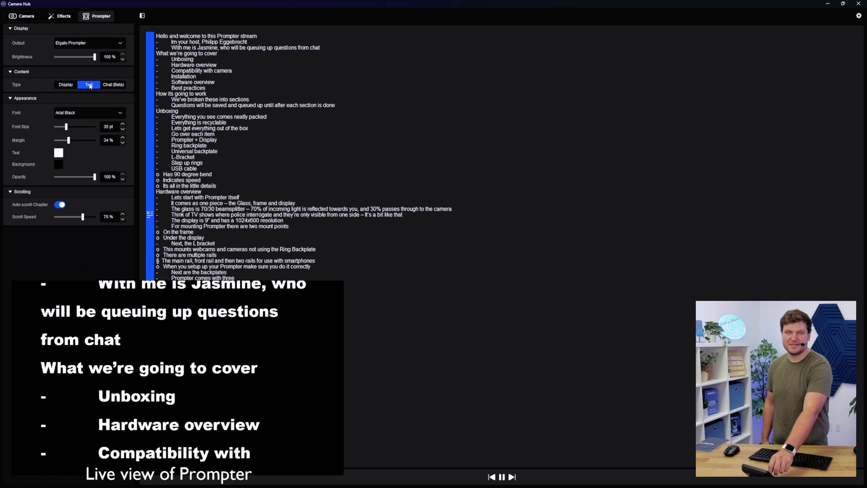
left_click(501, 477)
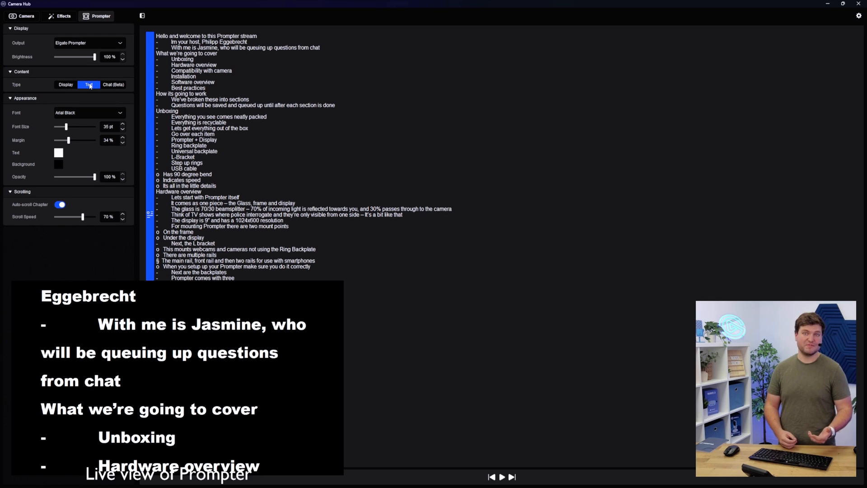
left_click(112, 84)
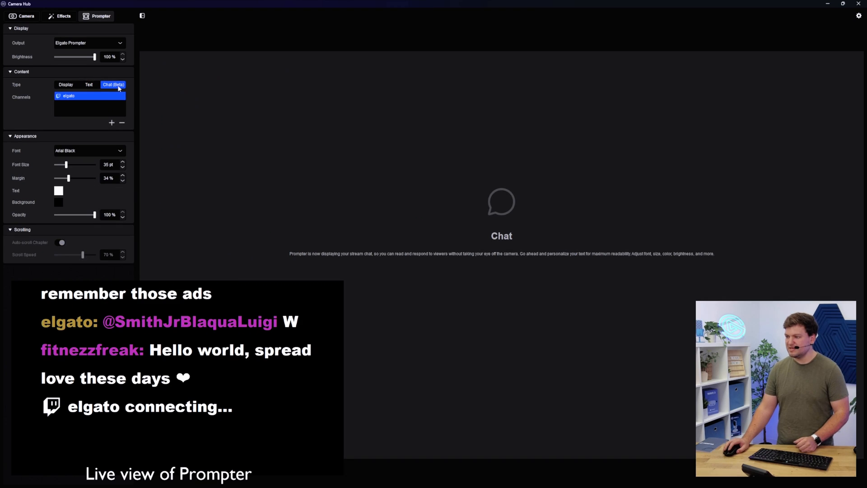